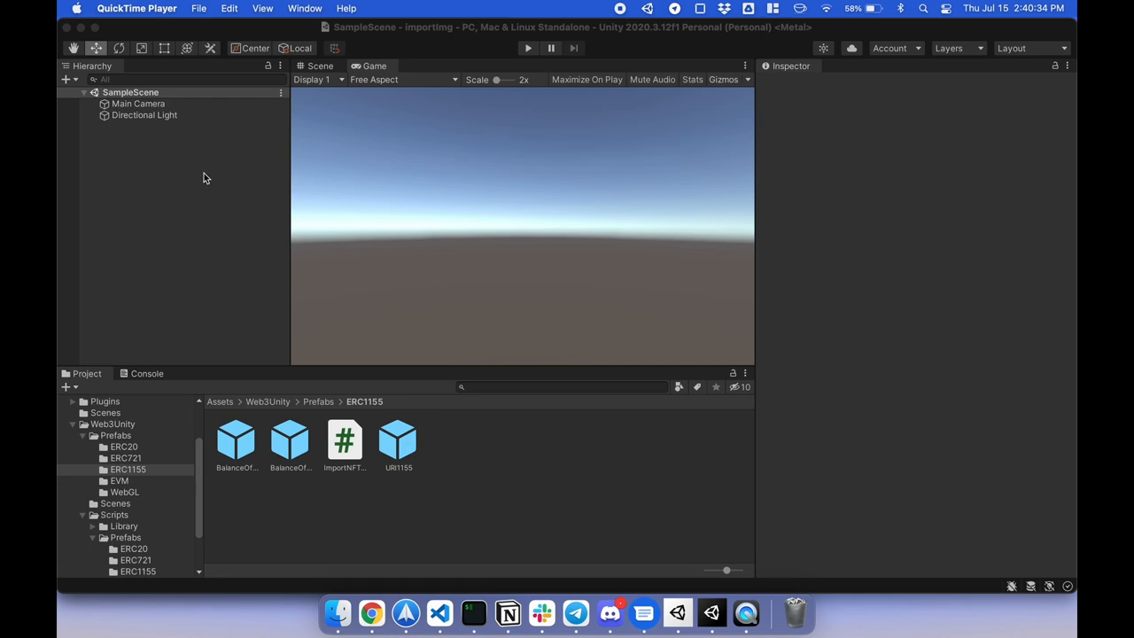
pyautogui.moveTo(186, 463)
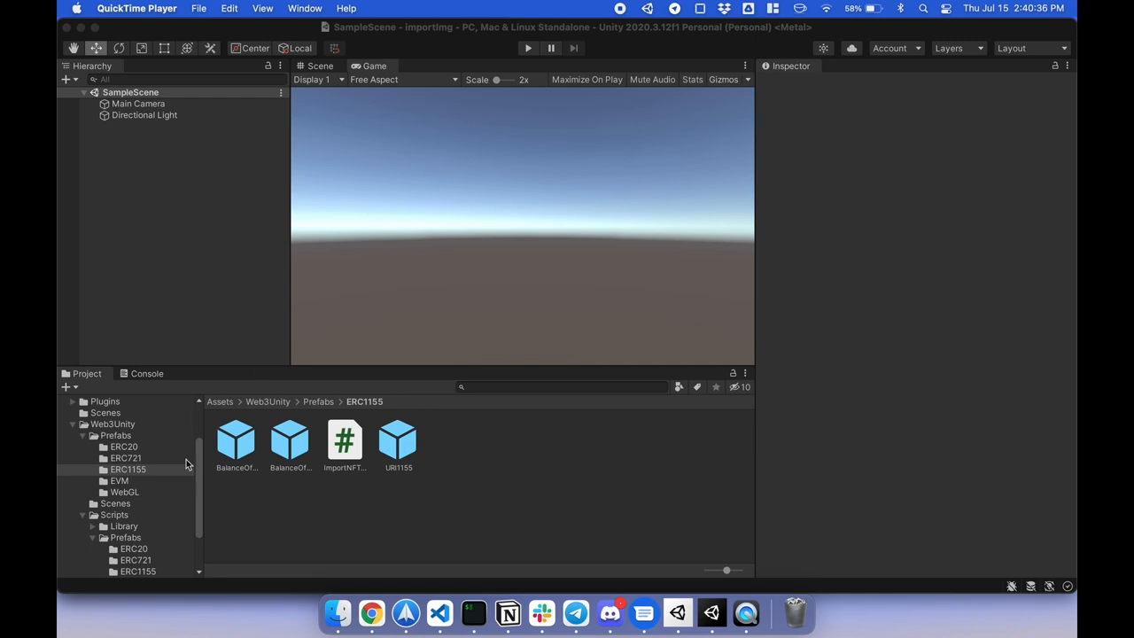
pyautogui.moveTo(125, 458)
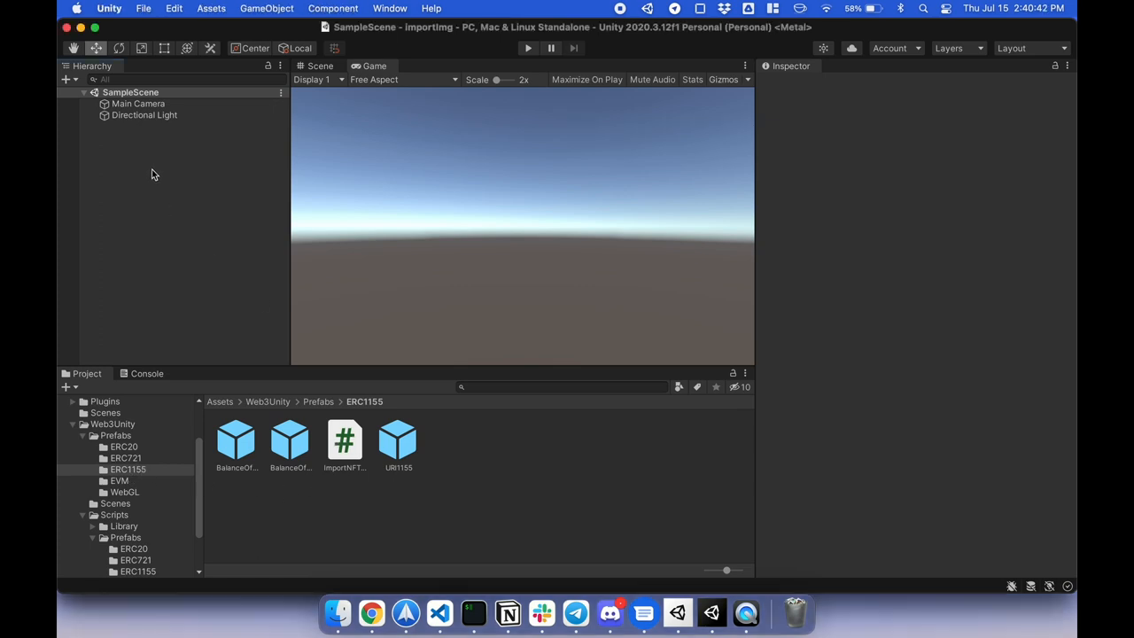
# Add a cube to the Hierarchy and enter a rotation value of 3 to tilt it
pyautogui.rightClick(153, 174)
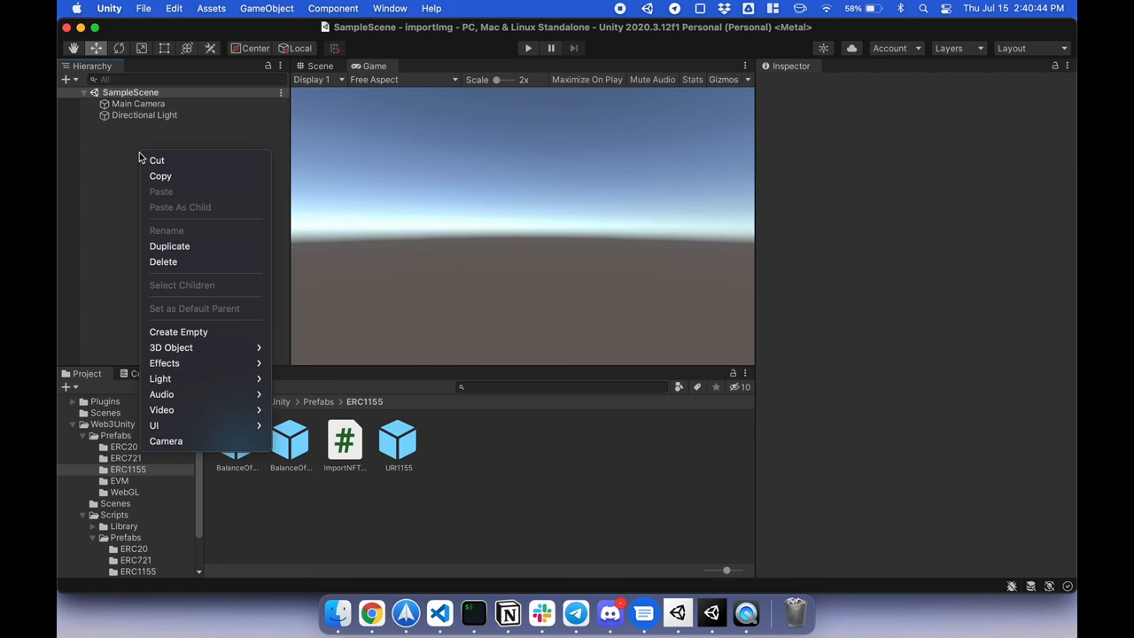
pyautogui.moveTo(171, 347)
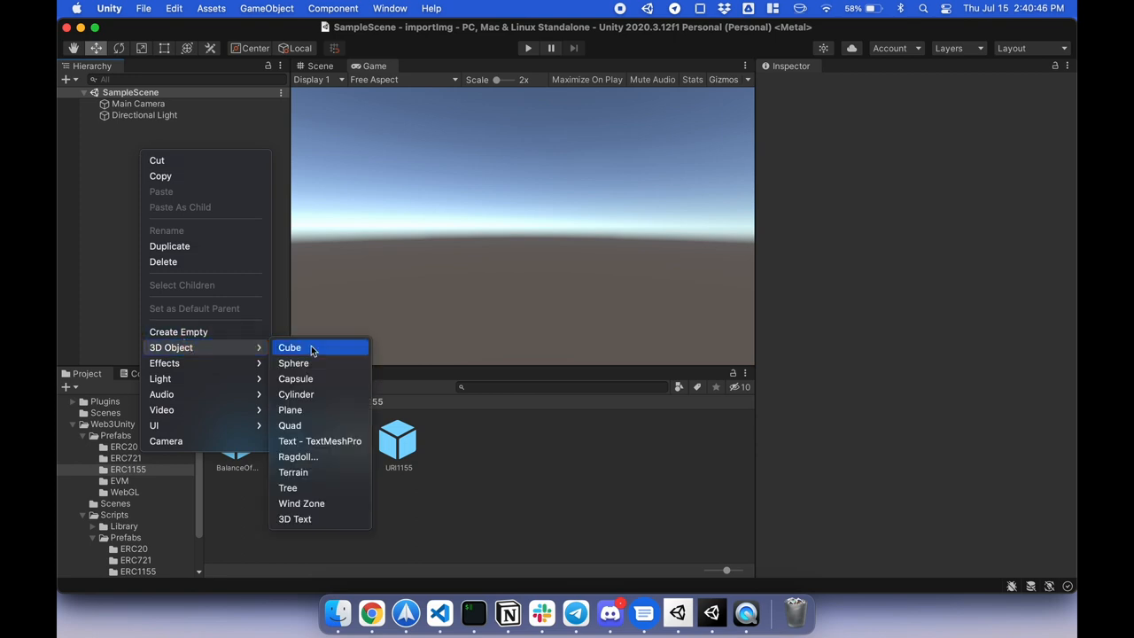
pyautogui.click(290, 347)
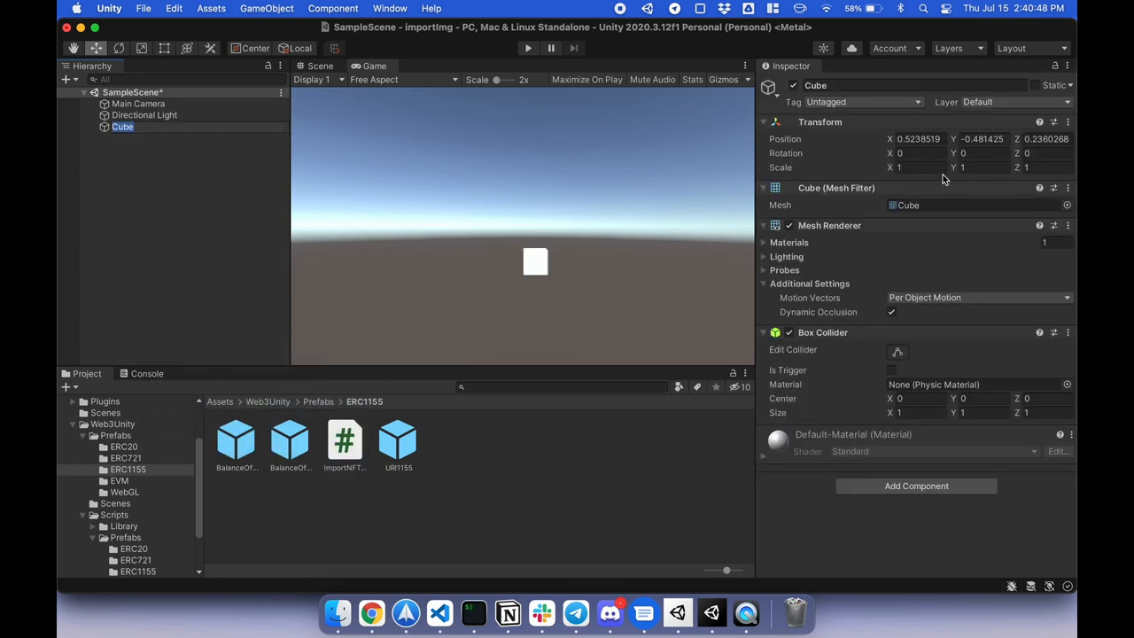
pyautogui.write('3')
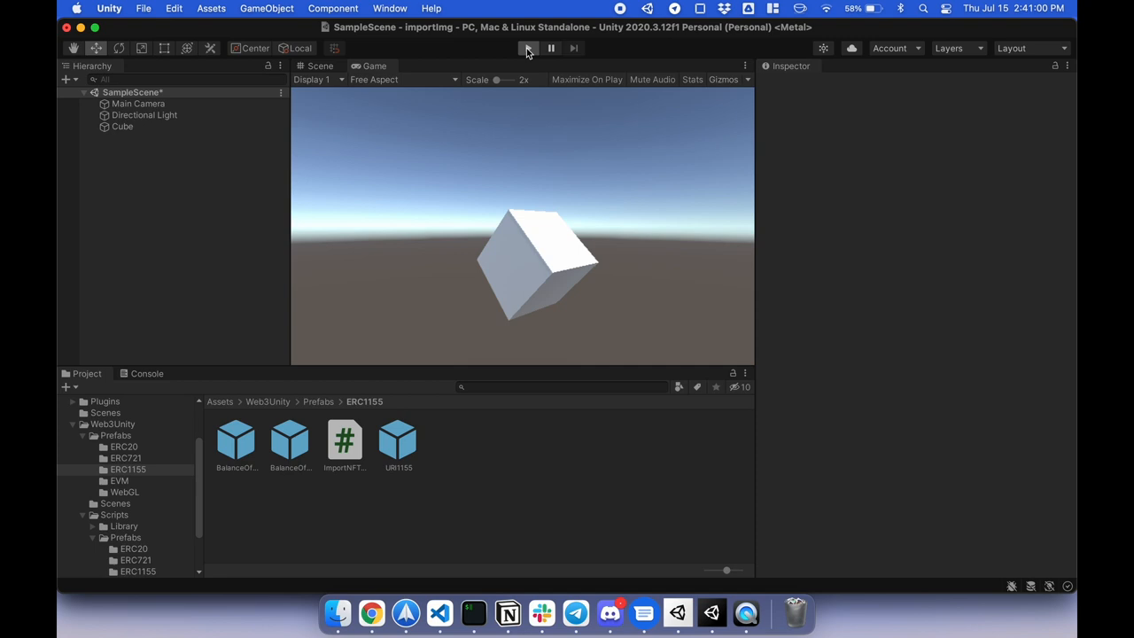
# Enter Play mode so the cube shows the fetched Chainsafe logo texture
pyautogui.click(526, 49)
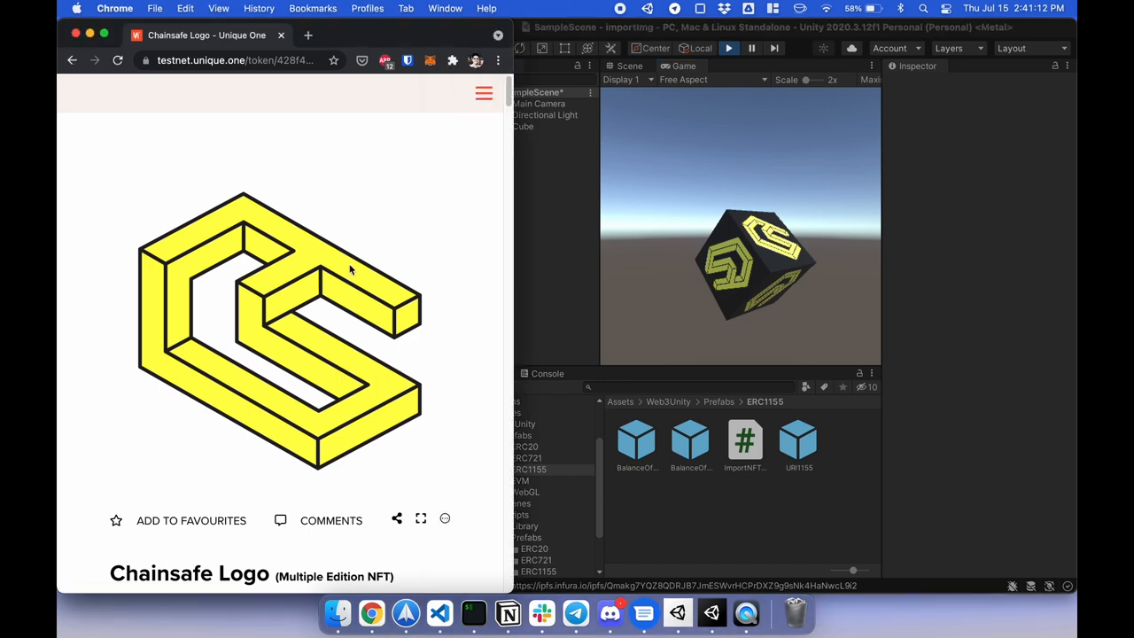
pyautogui.scroll(-3)
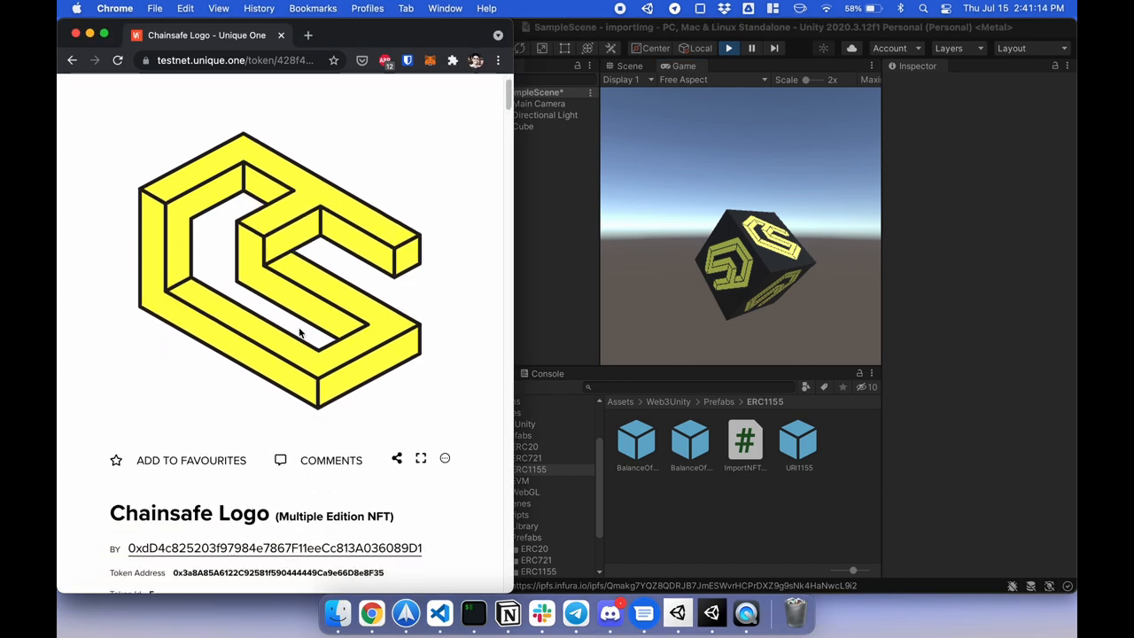
pyautogui.scroll(-3)
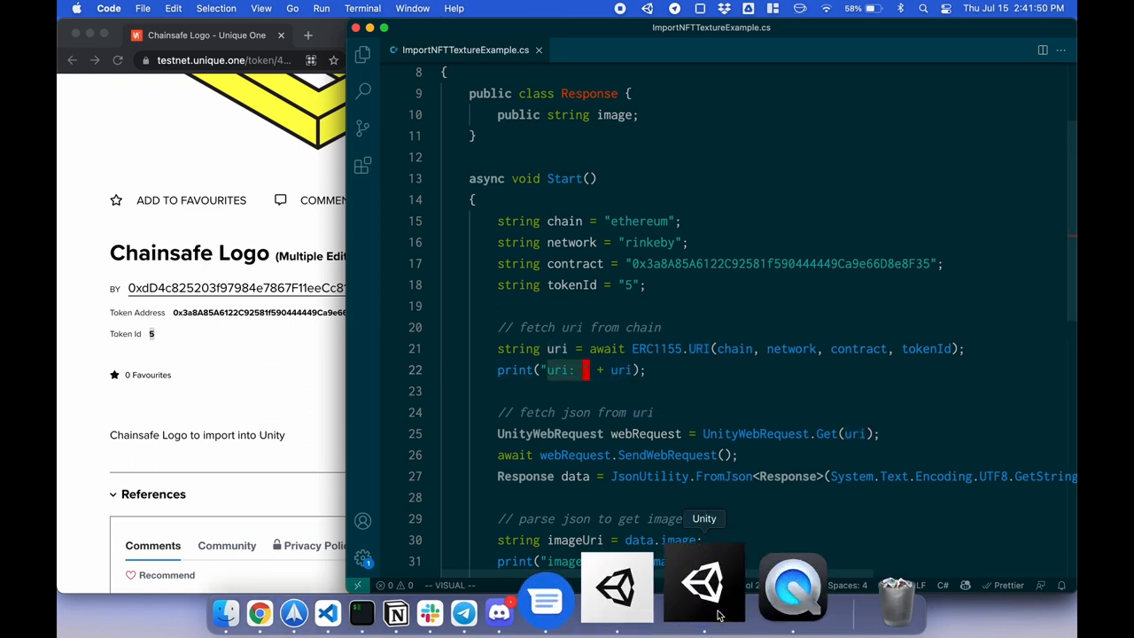
# Return to the Unity editor after reviewing the ImportNFTTextureExample script
pyautogui.click(702, 585)
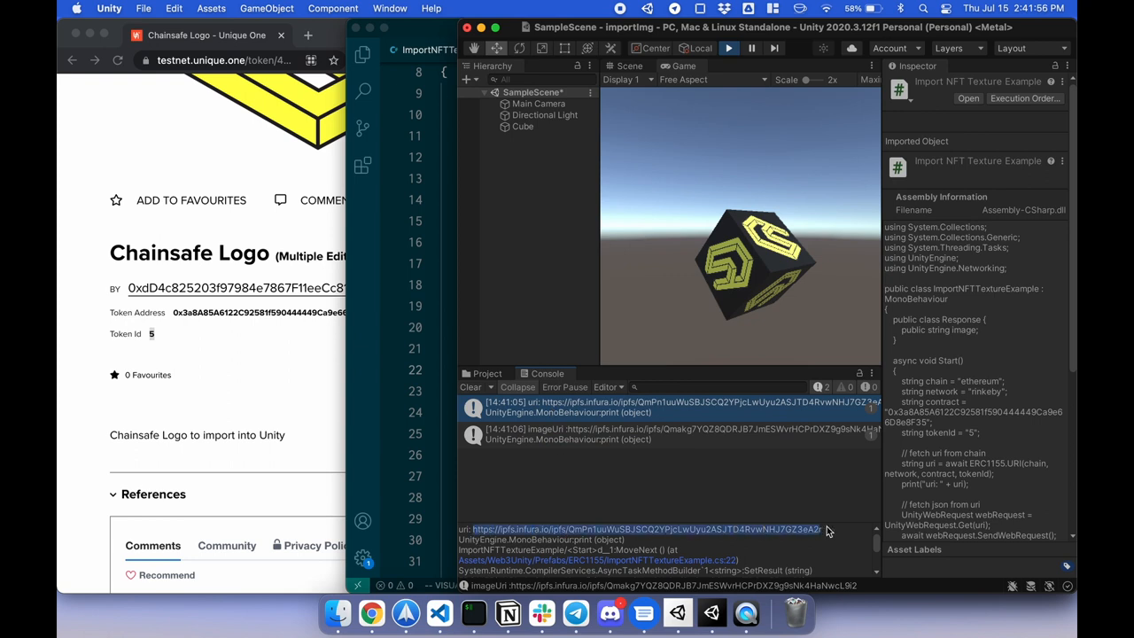
# Select the logged token URI link in the Unity Console
pyautogui.click(307, 35)
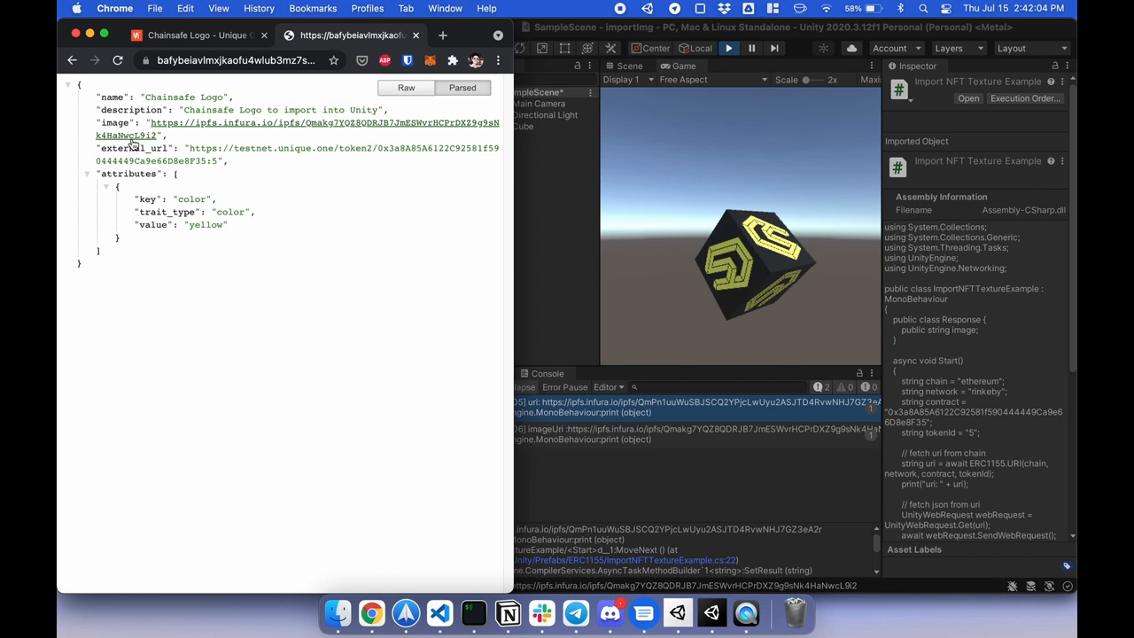
pyautogui.moveTo(182, 128)
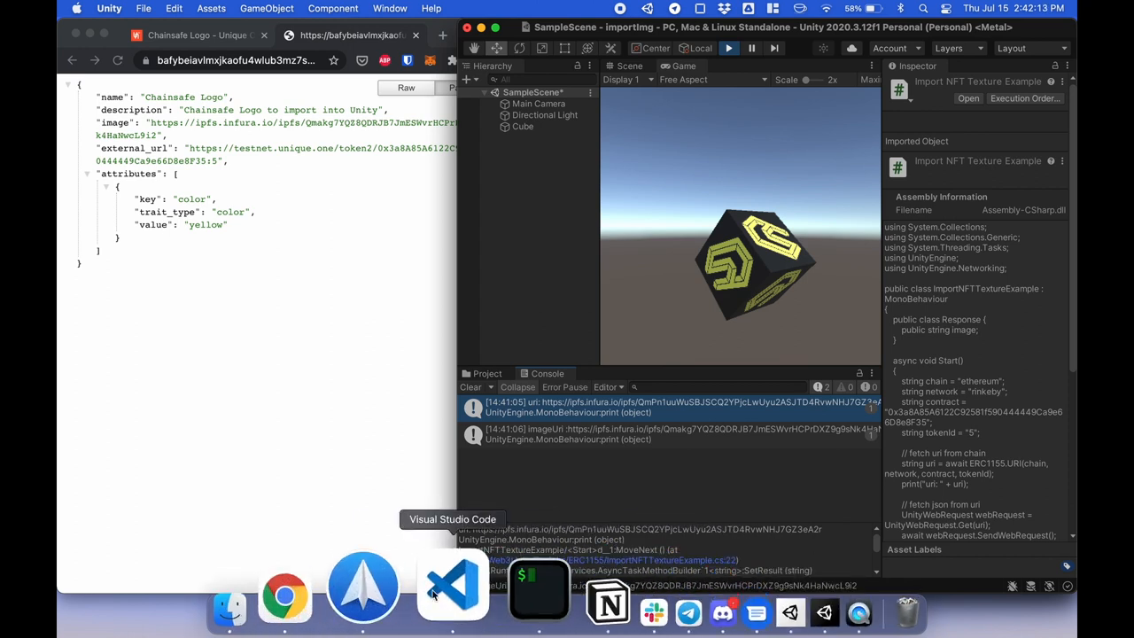
pyautogui.click(453, 590)
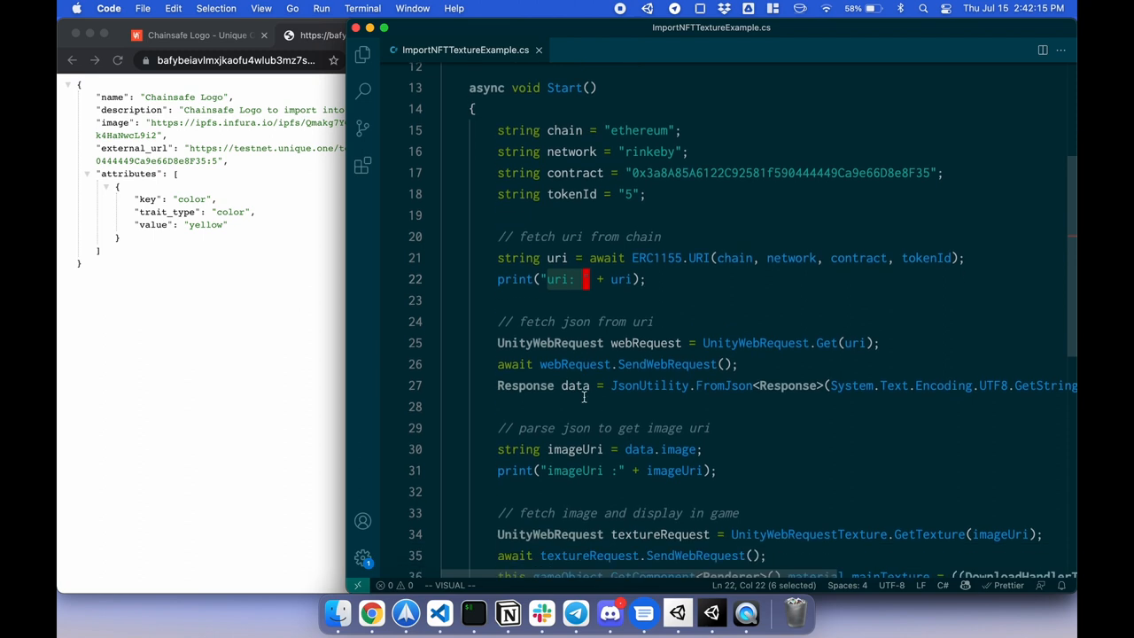
pyautogui.scroll(-3)
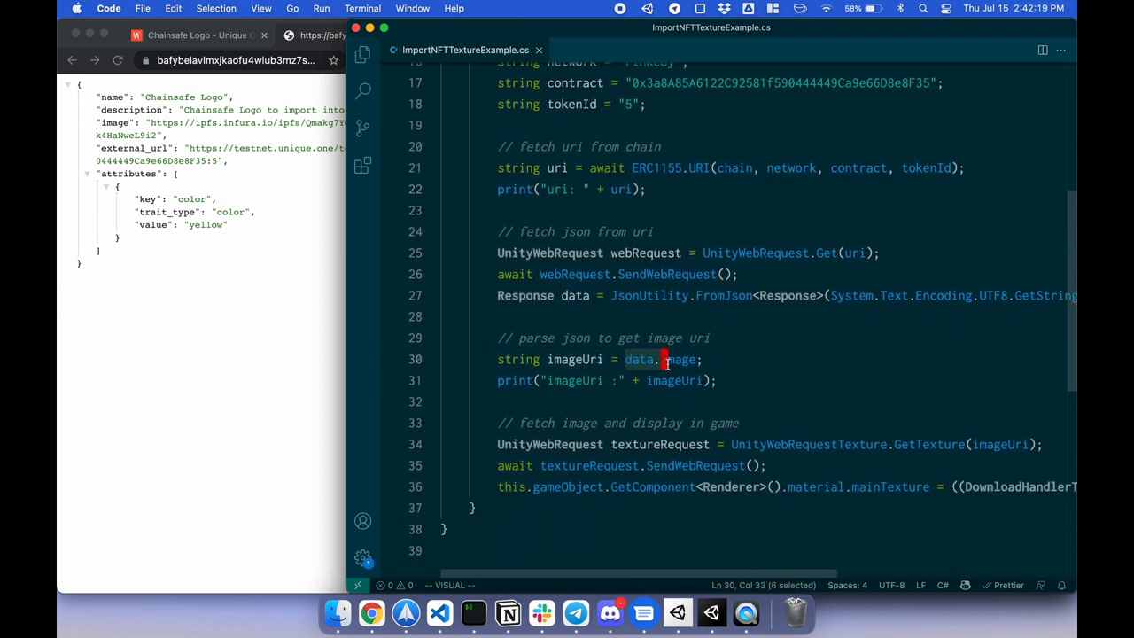
pyautogui.moveTo(662, 359); pyautogui.dragTo(695, 359)
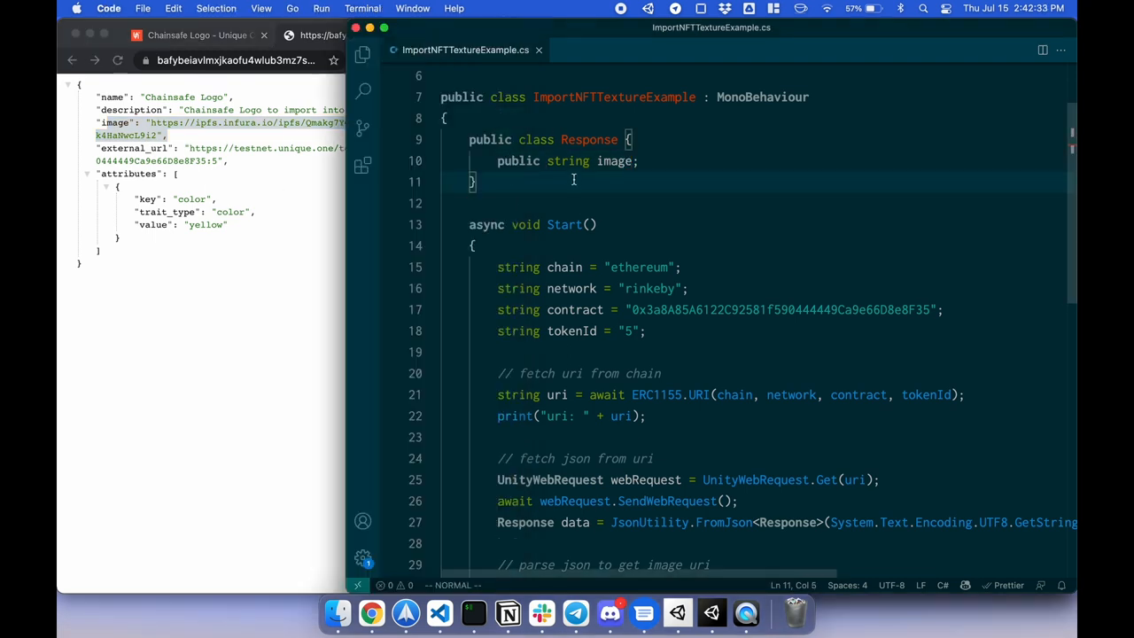
pyautogui.scroll(-3)
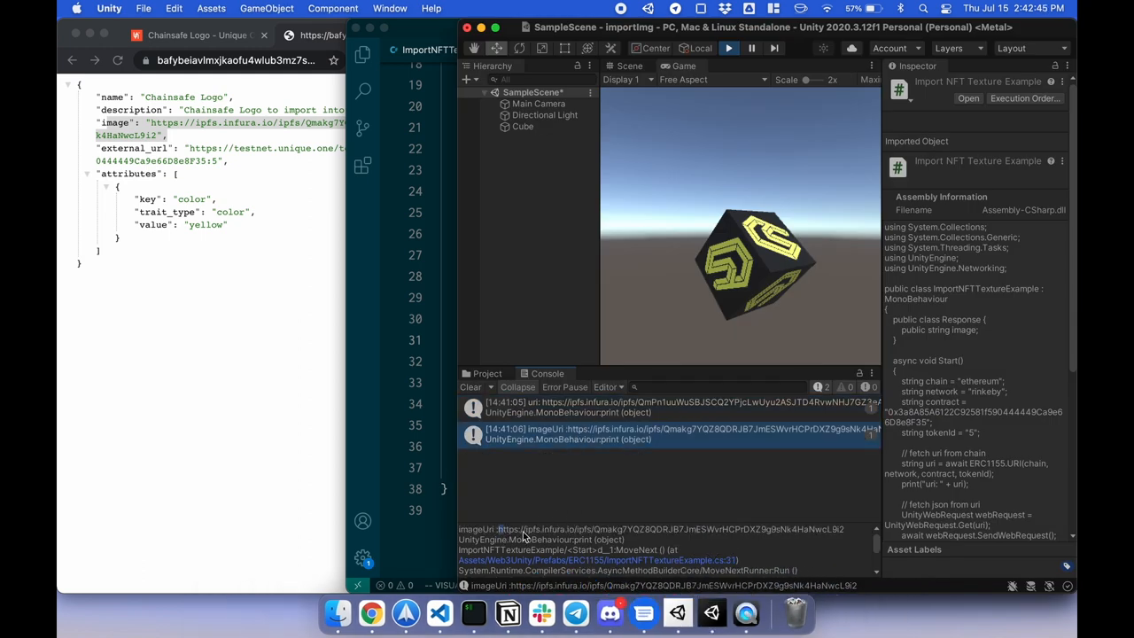
pyautogui.moveTo(499, 529); pyautogui.dragTo(842, 529)
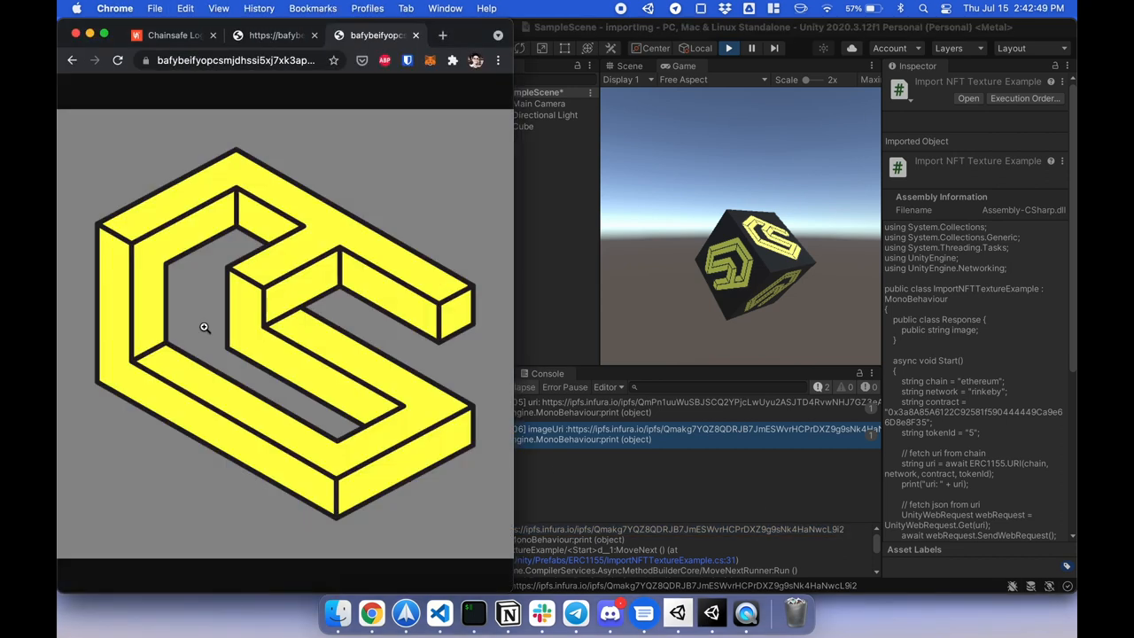
pyautogui.moveTo(282, 326)
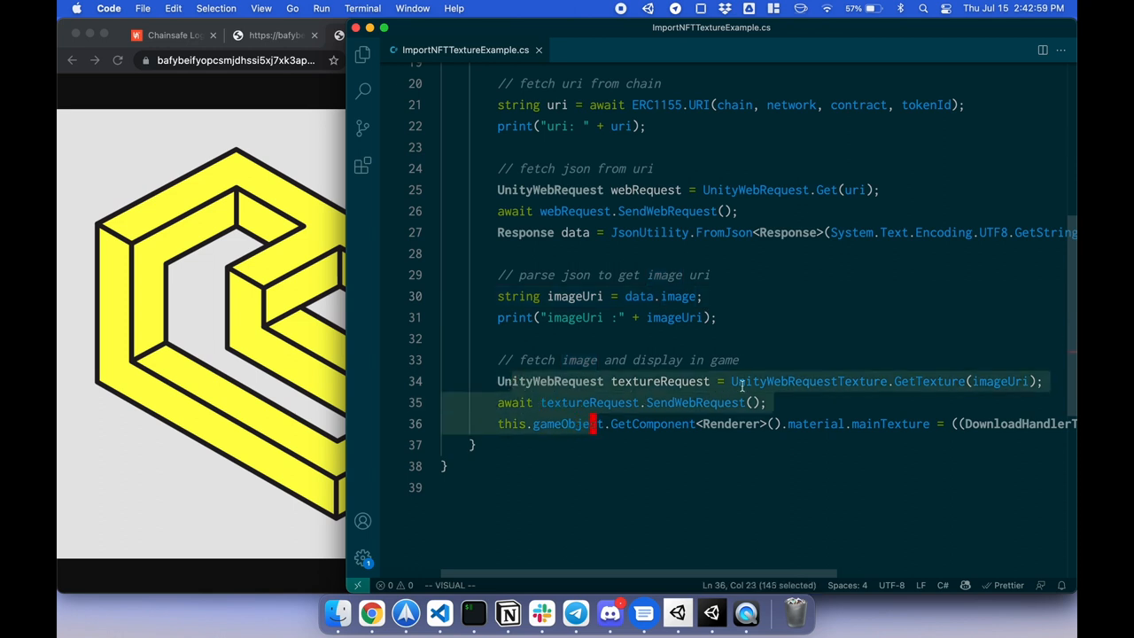
pyautogui.moveTo(1006, 382)
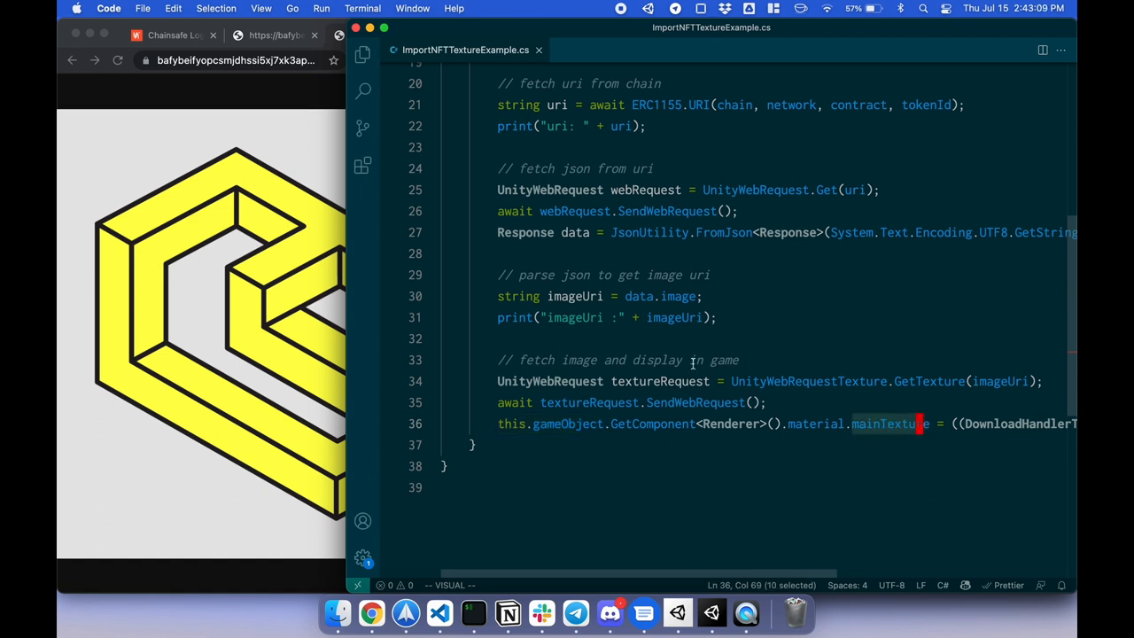
pyautogui.moveTo(653, 582)
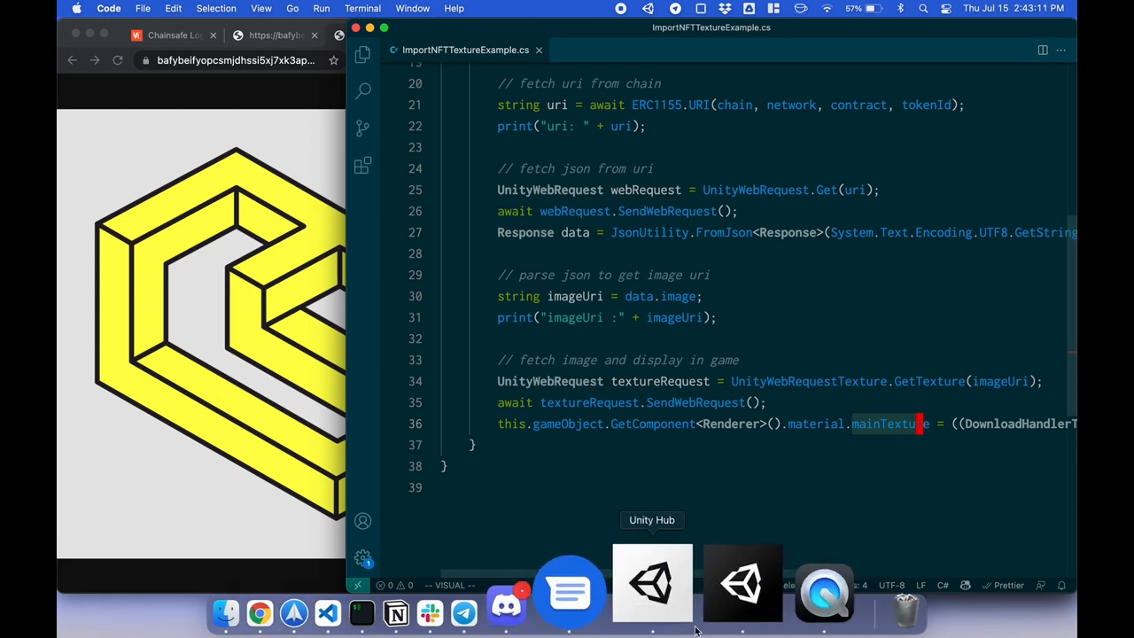
# Bring Unity to the front to view the Chainsafe-textured cube
pyautogui.click(651, 583)
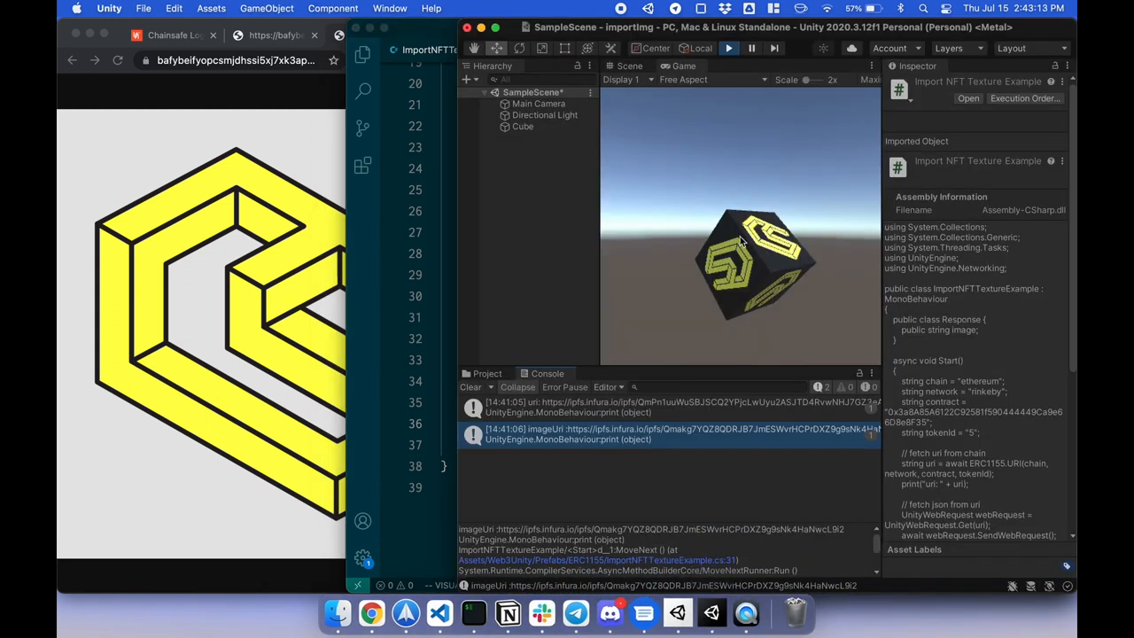
pyautogui.moveTo(667, 275)
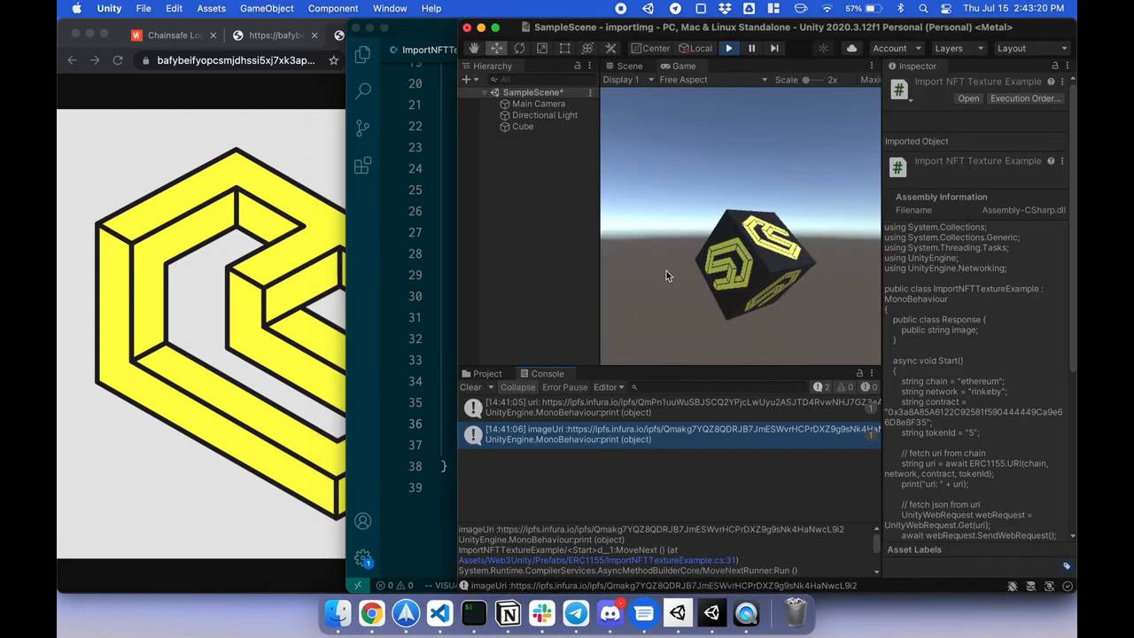